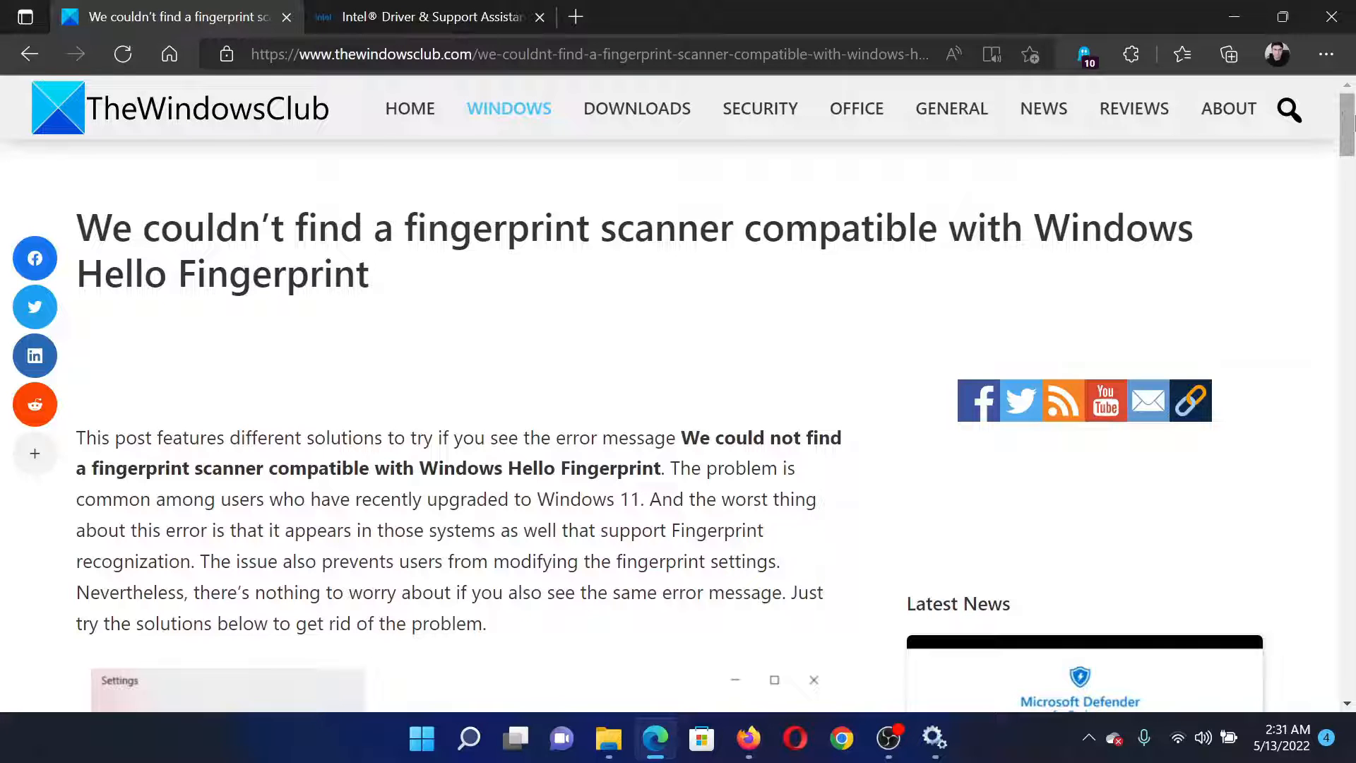
# - Scroll the TheWindowsClub article down to the '1] Check Windows Services' solution
pyautogui.scroll(-3)
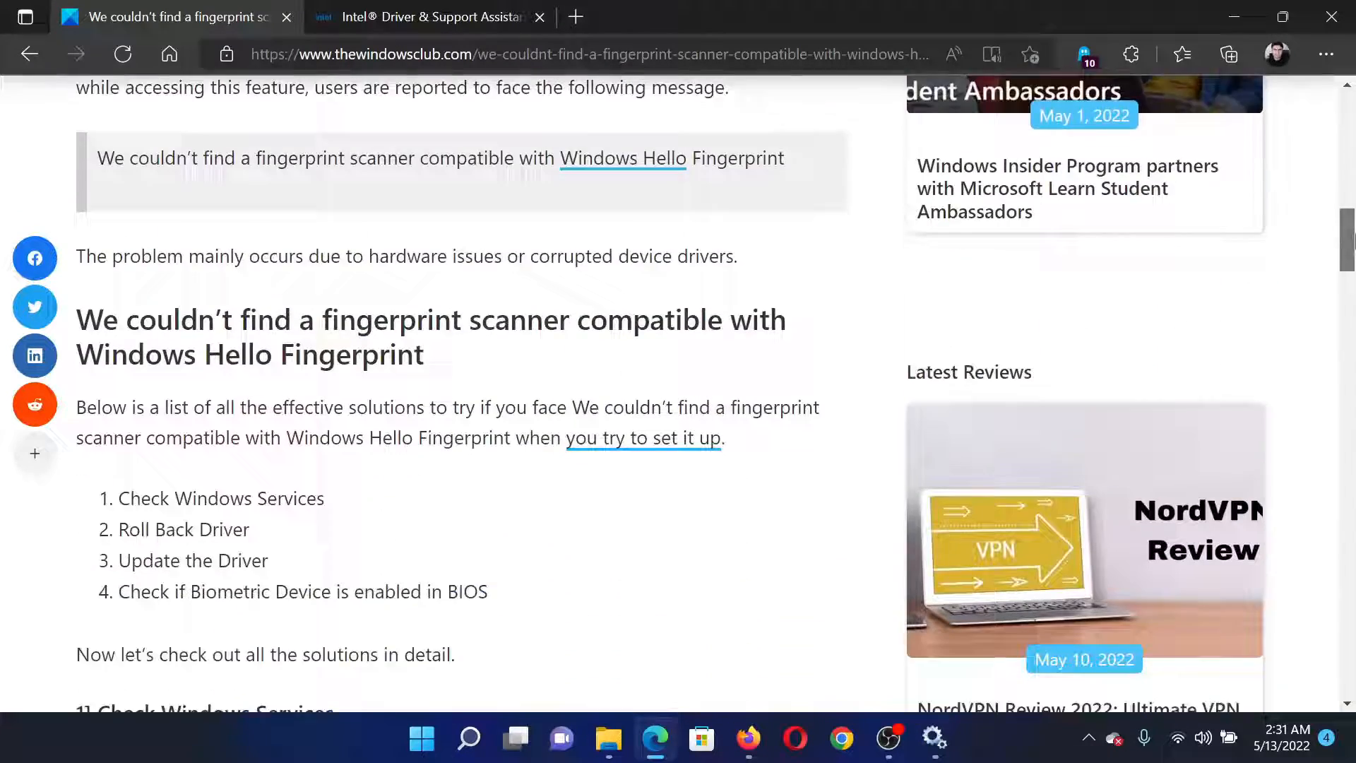
pyautogui.scroll(-3)
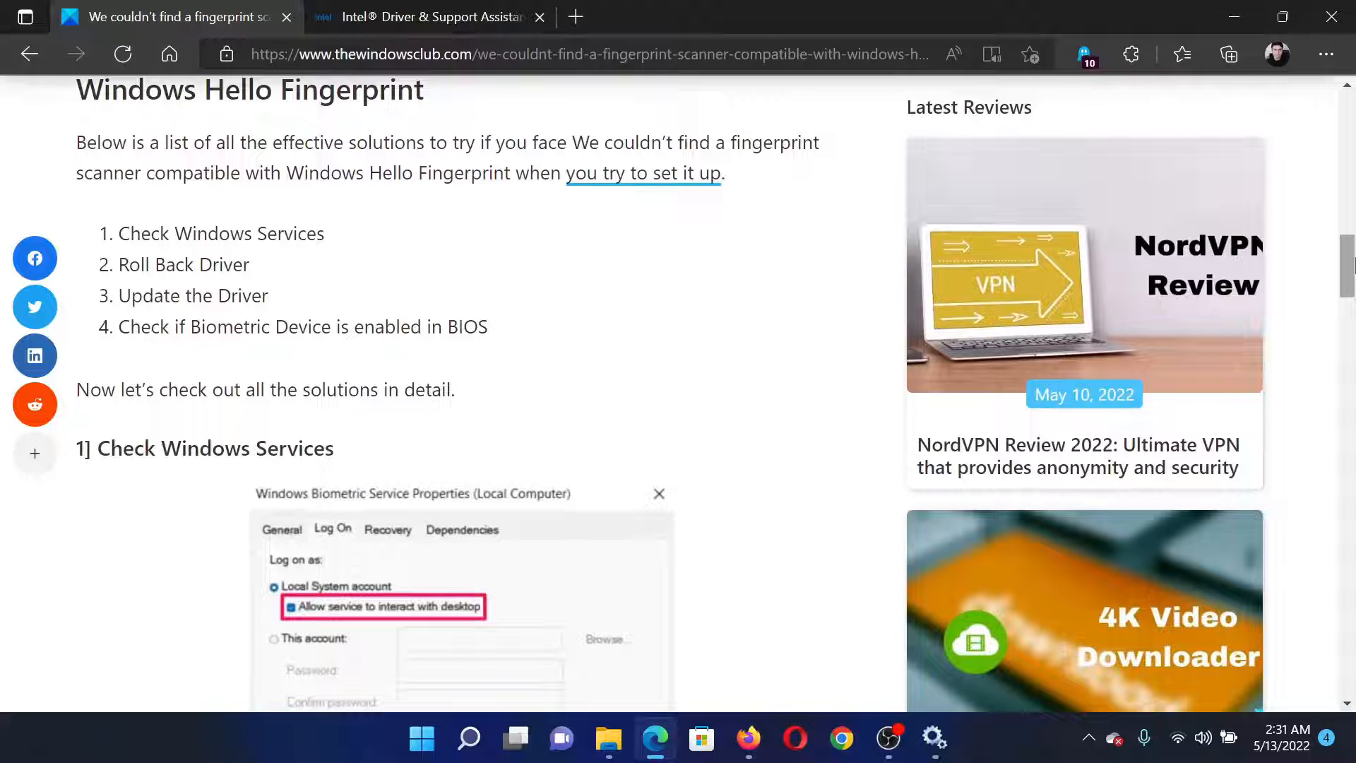
pyautogui.moveTo(1234, 266)
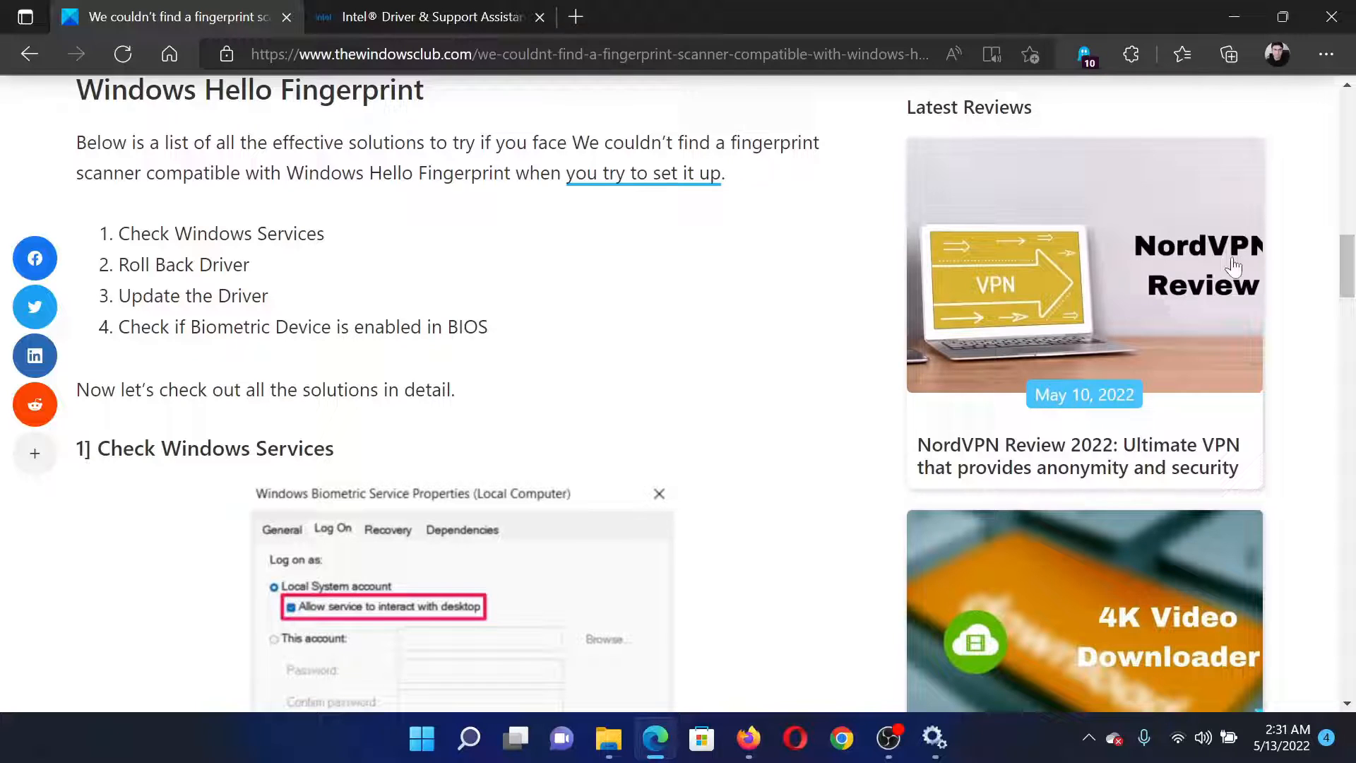
pyautogui.moveTo(1346, 263)
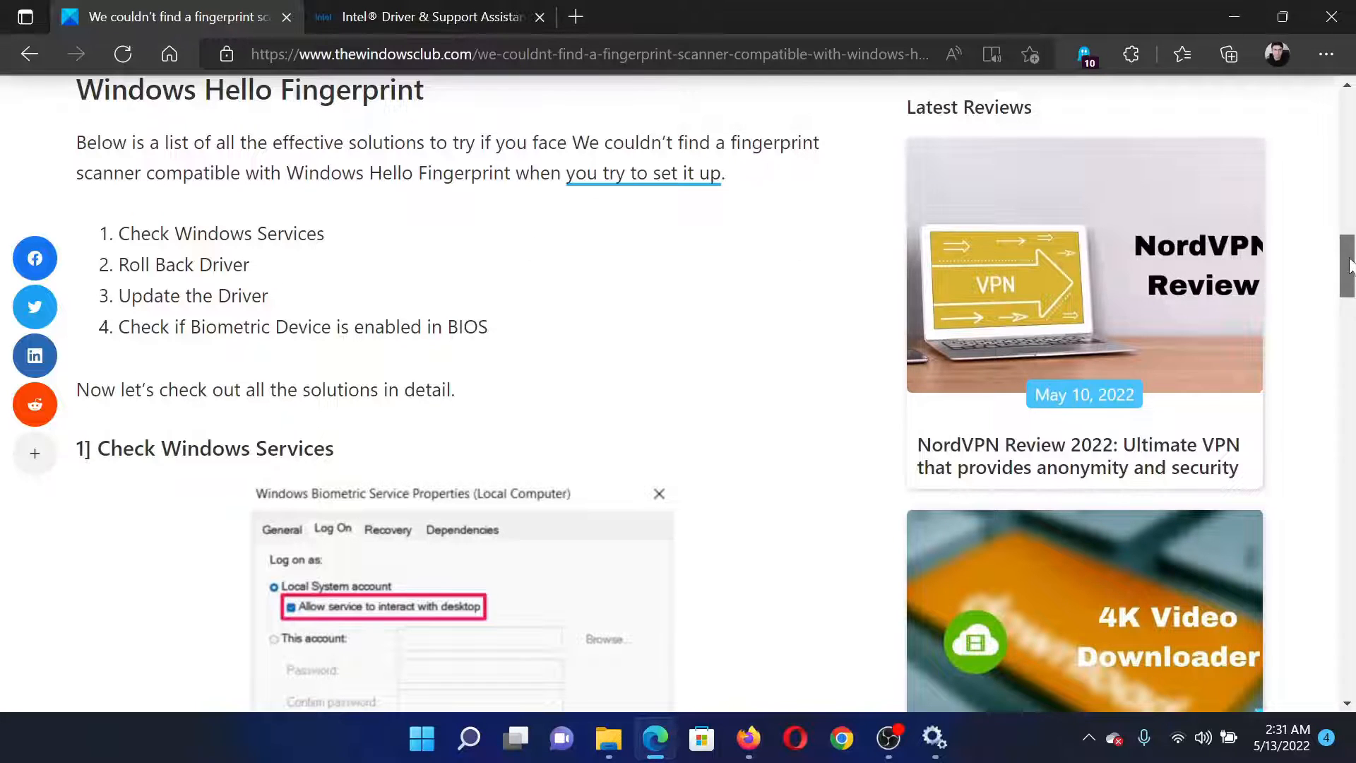
pyautogui.scroll(-3)
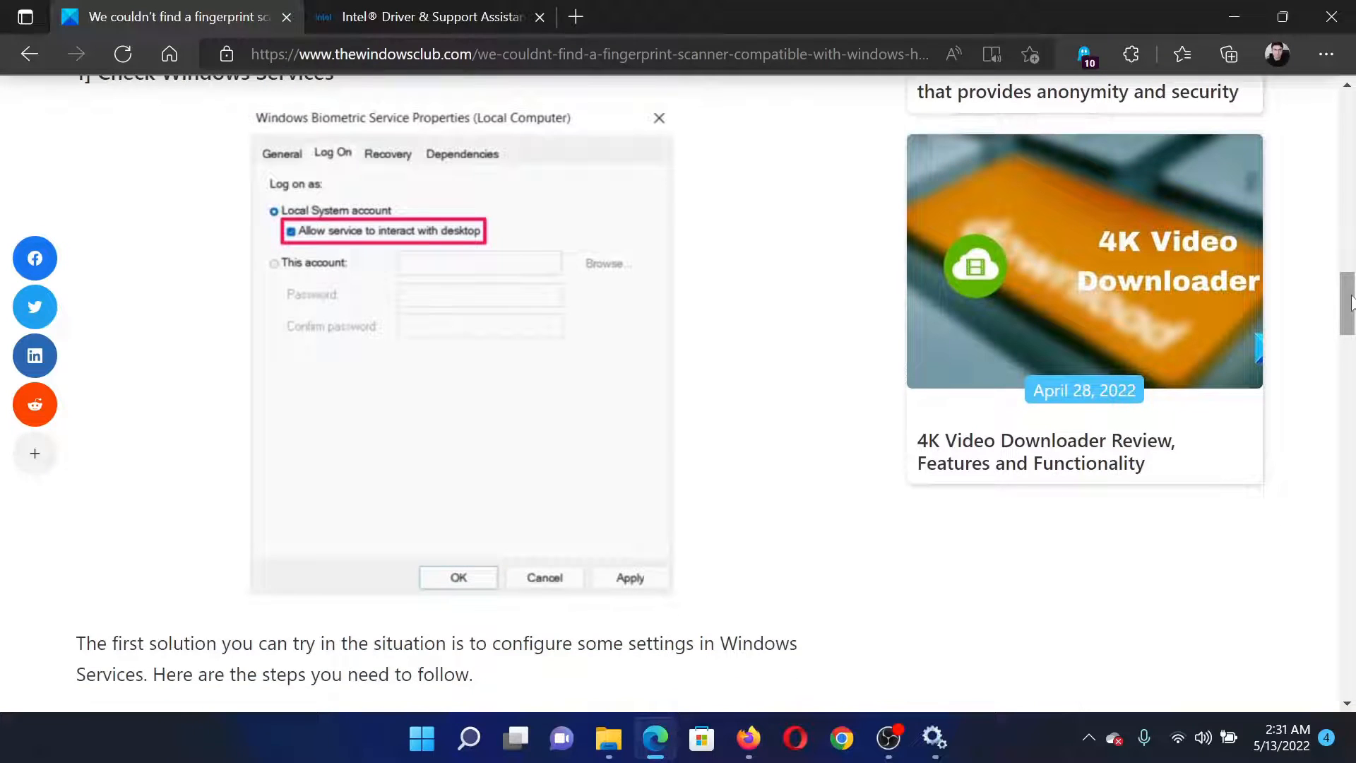
# - Launch services.msc from the Run dialog to list Windows Biometric Service
pyautogui.press('Win+r')
pyautogui.write('services.msc')
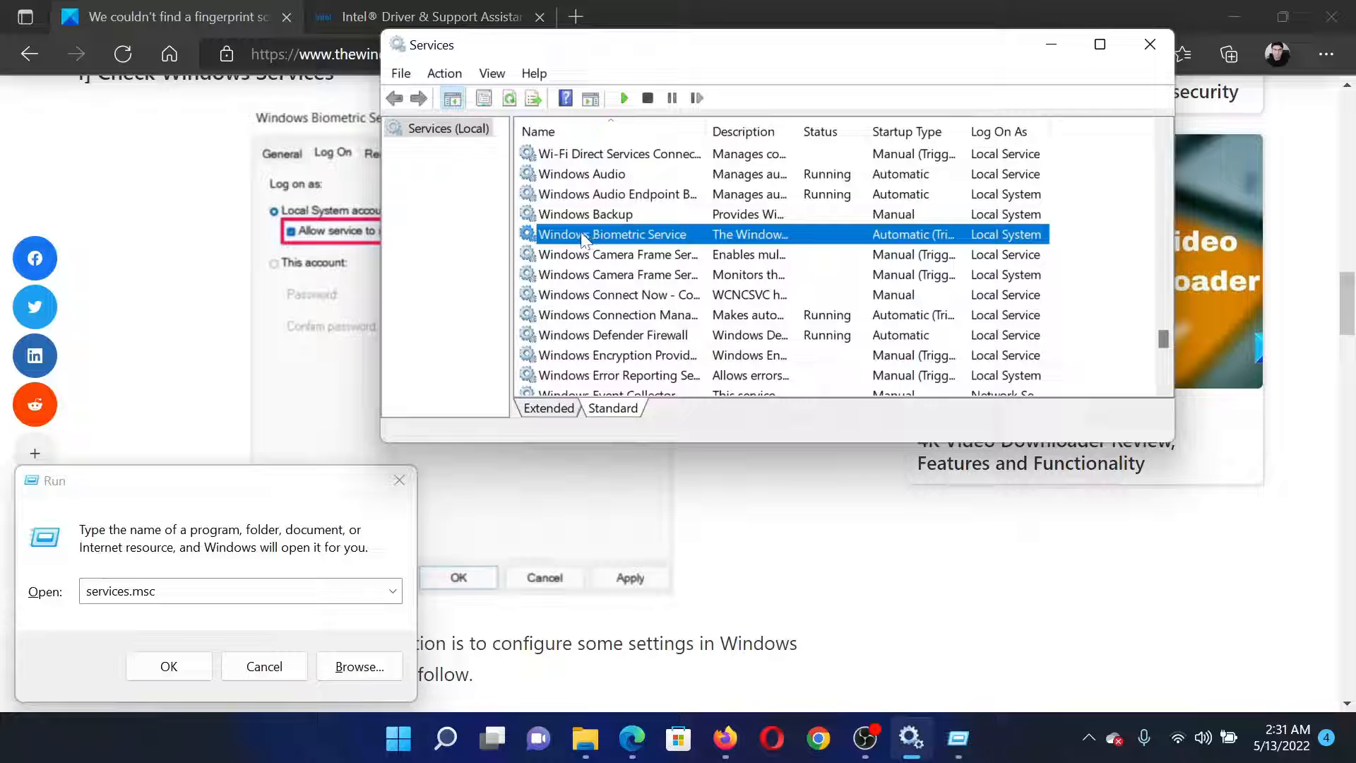
pyautogui.moveTo(673, 245)
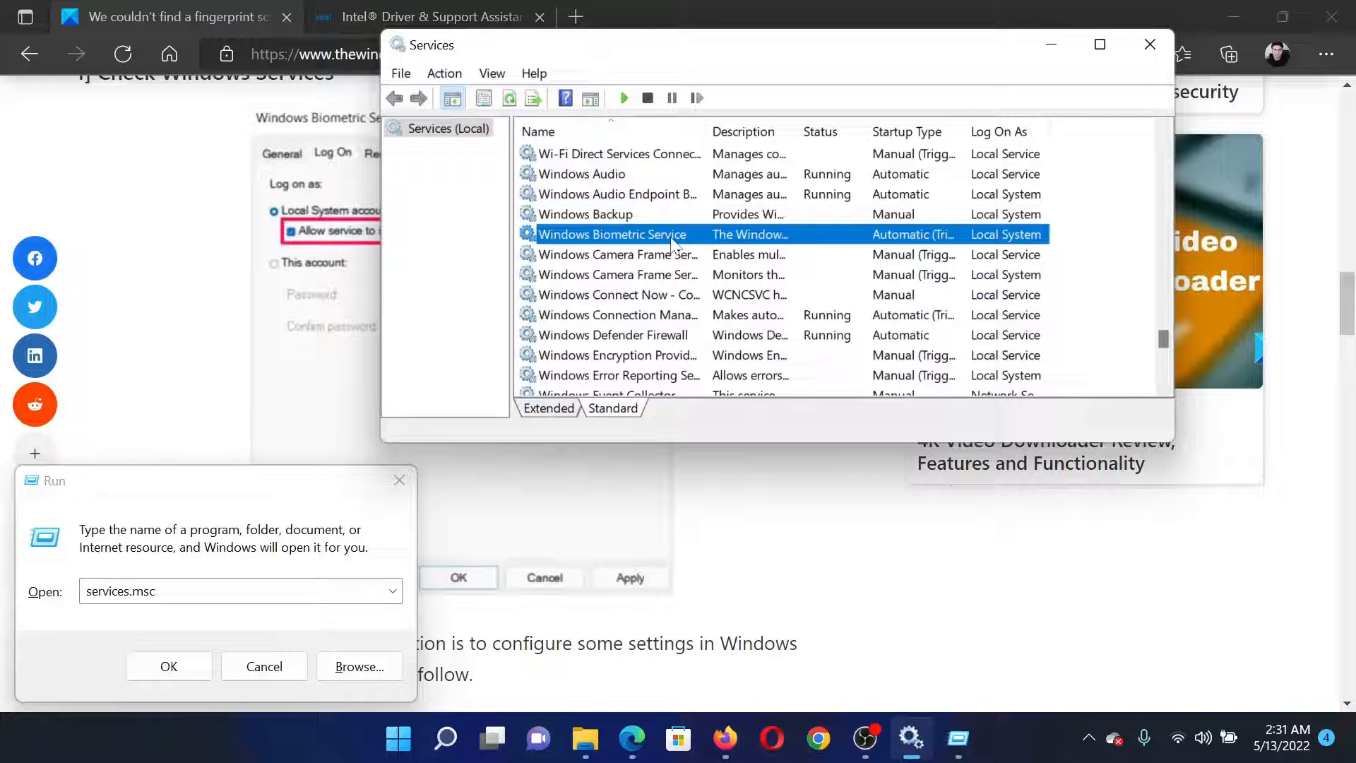
# - Start Windows Biometric Service with Automatic startup type, then close its properties with OK
pyautogui.doubleClick(610, 233)
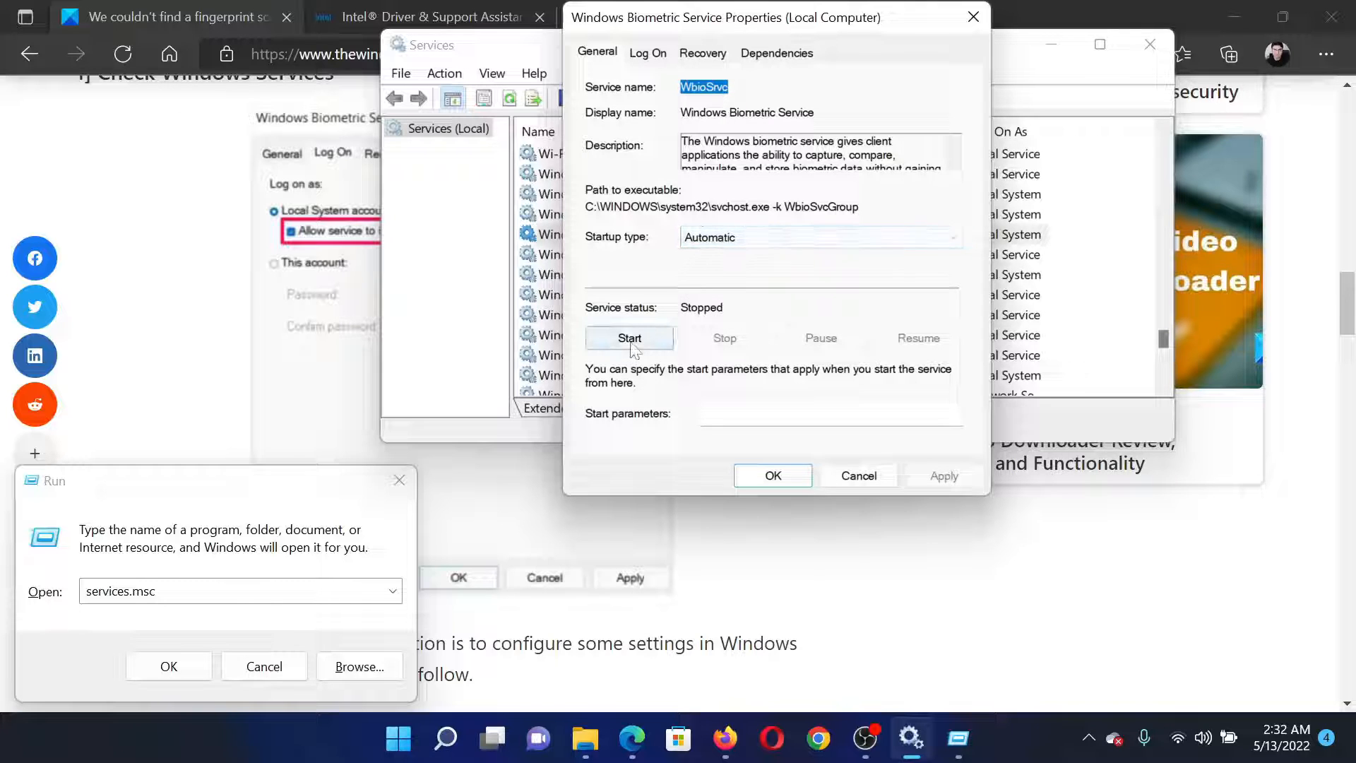
pyautogui.click(628, 338)
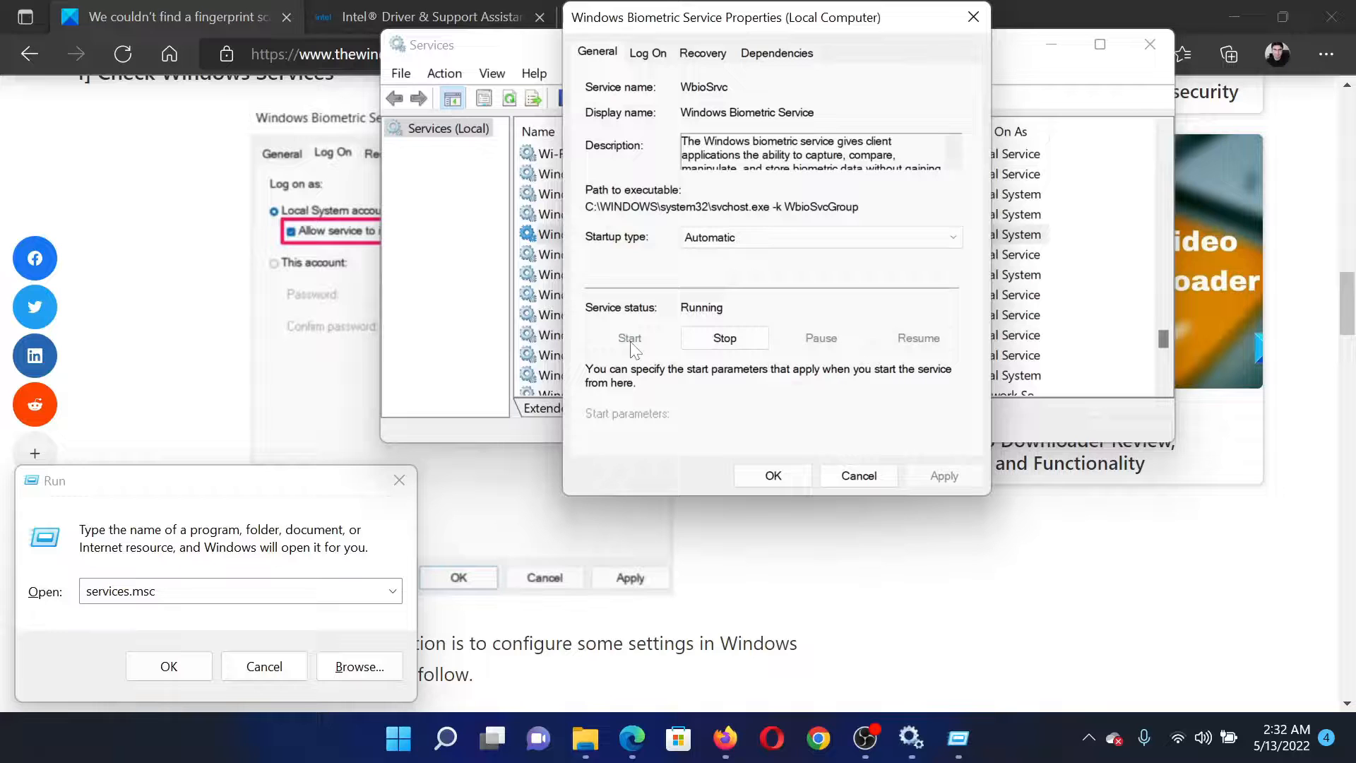
pyautogui.moveTo(772, 475)
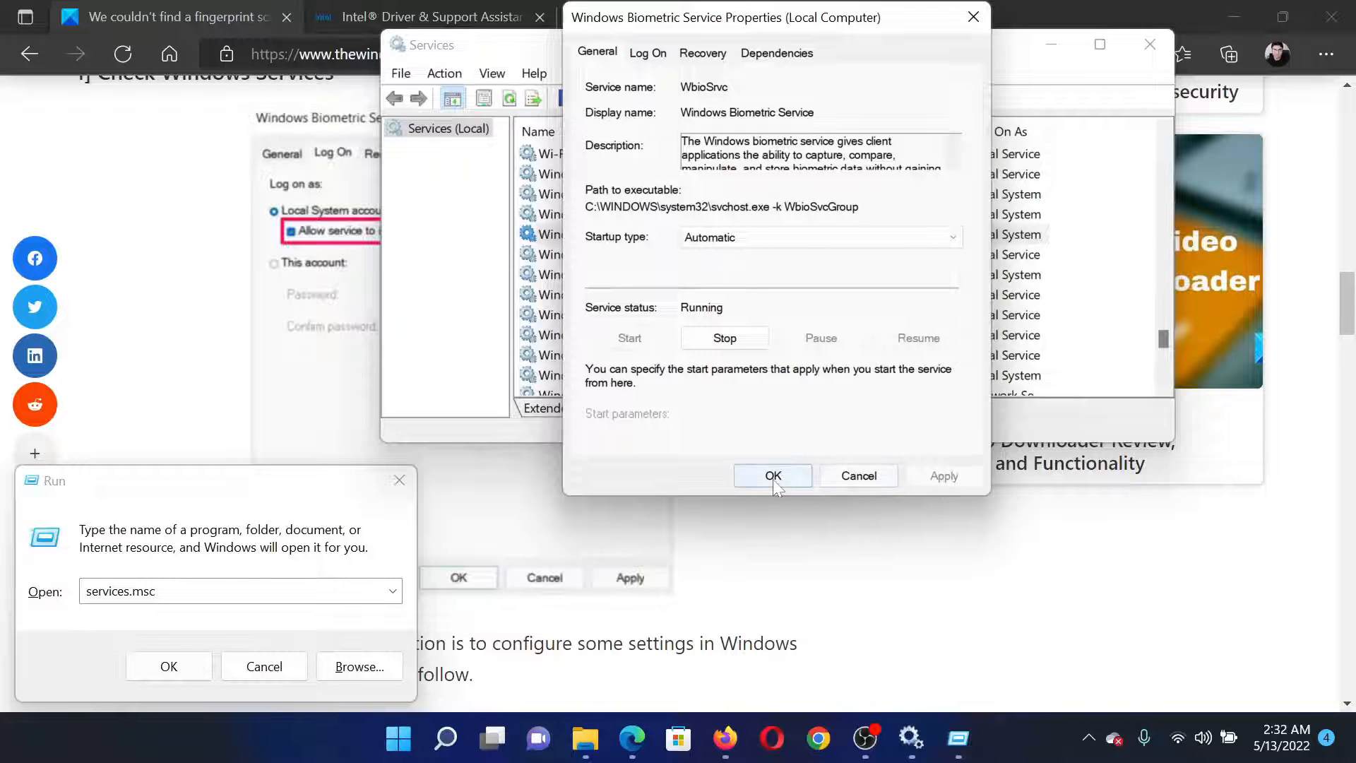
pyautogui.click(771, 475)
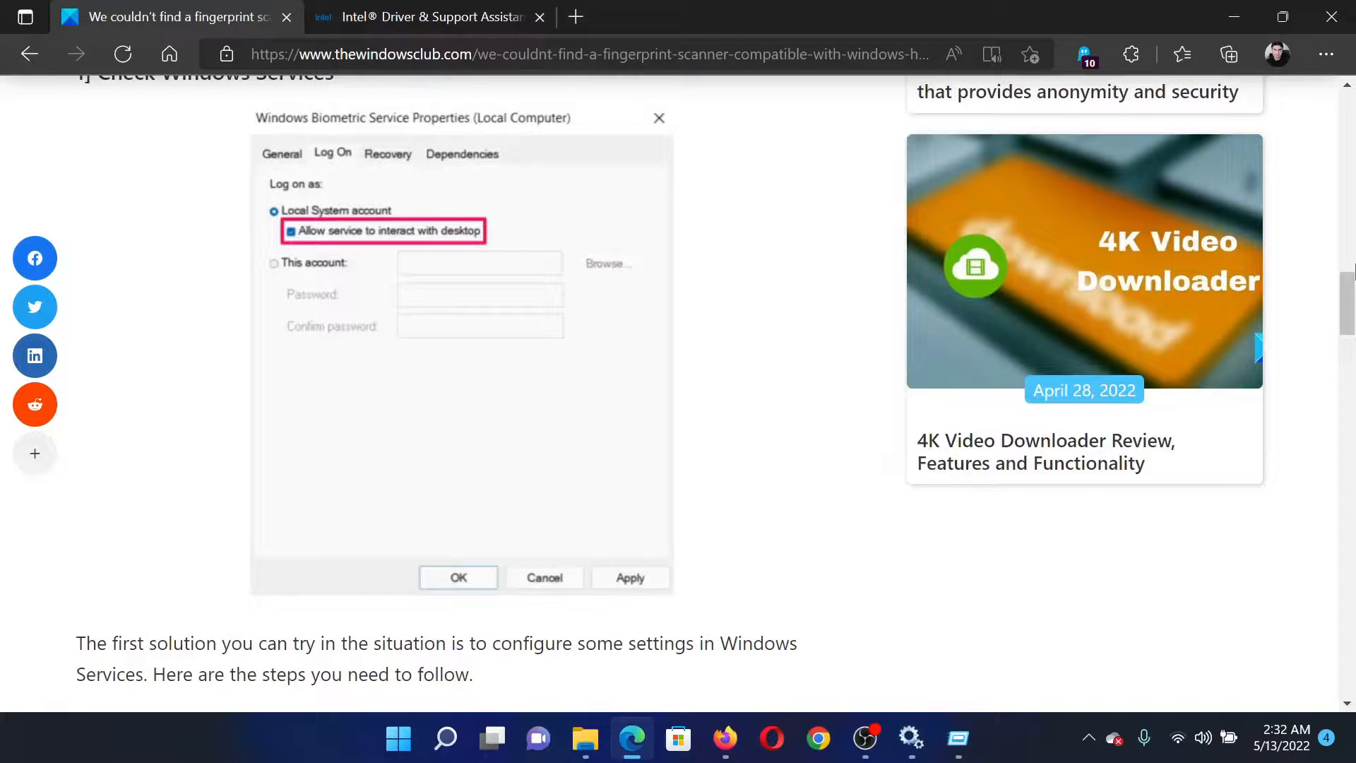
# - View the Intel Driver & Support Assistant tab, then switch back to the TheWindowsClub article
pyautogui.click(424, 17)
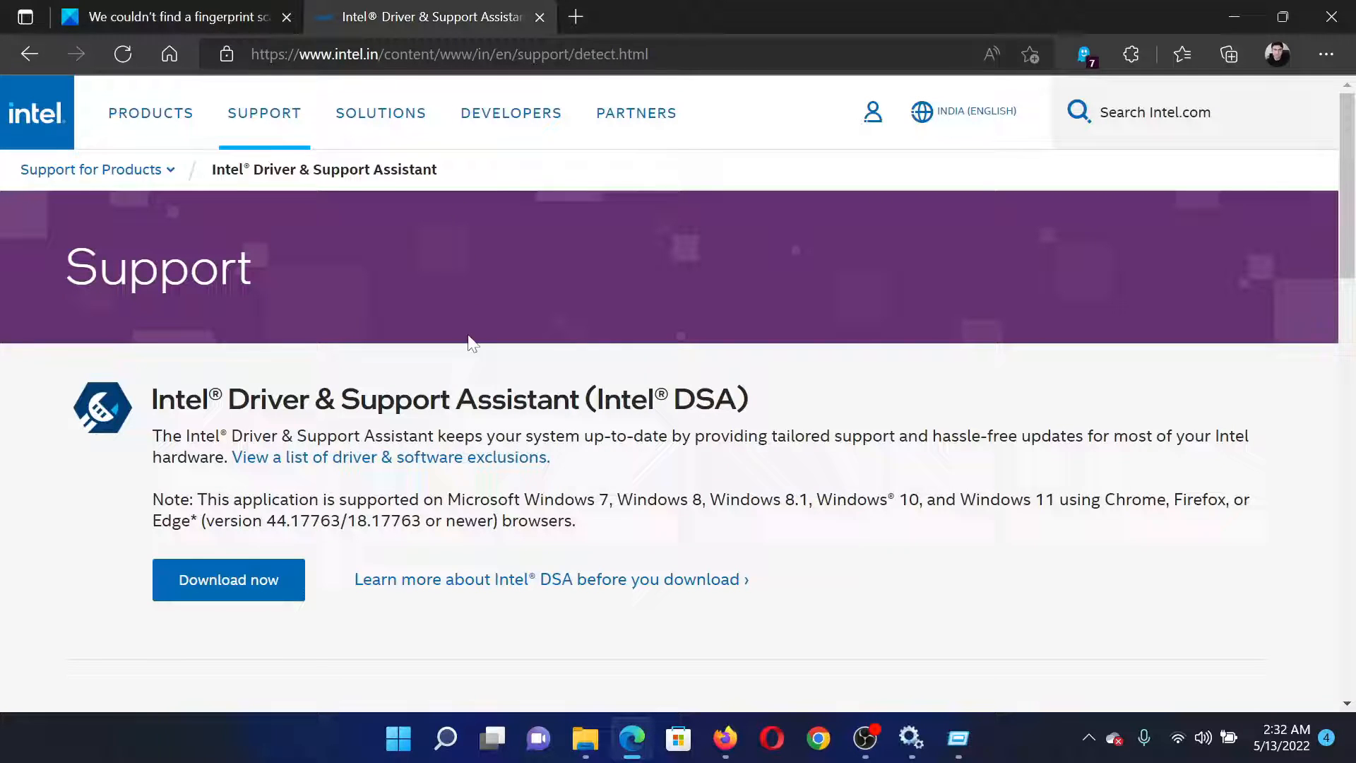
pyautogui.moveTo(383, 212)
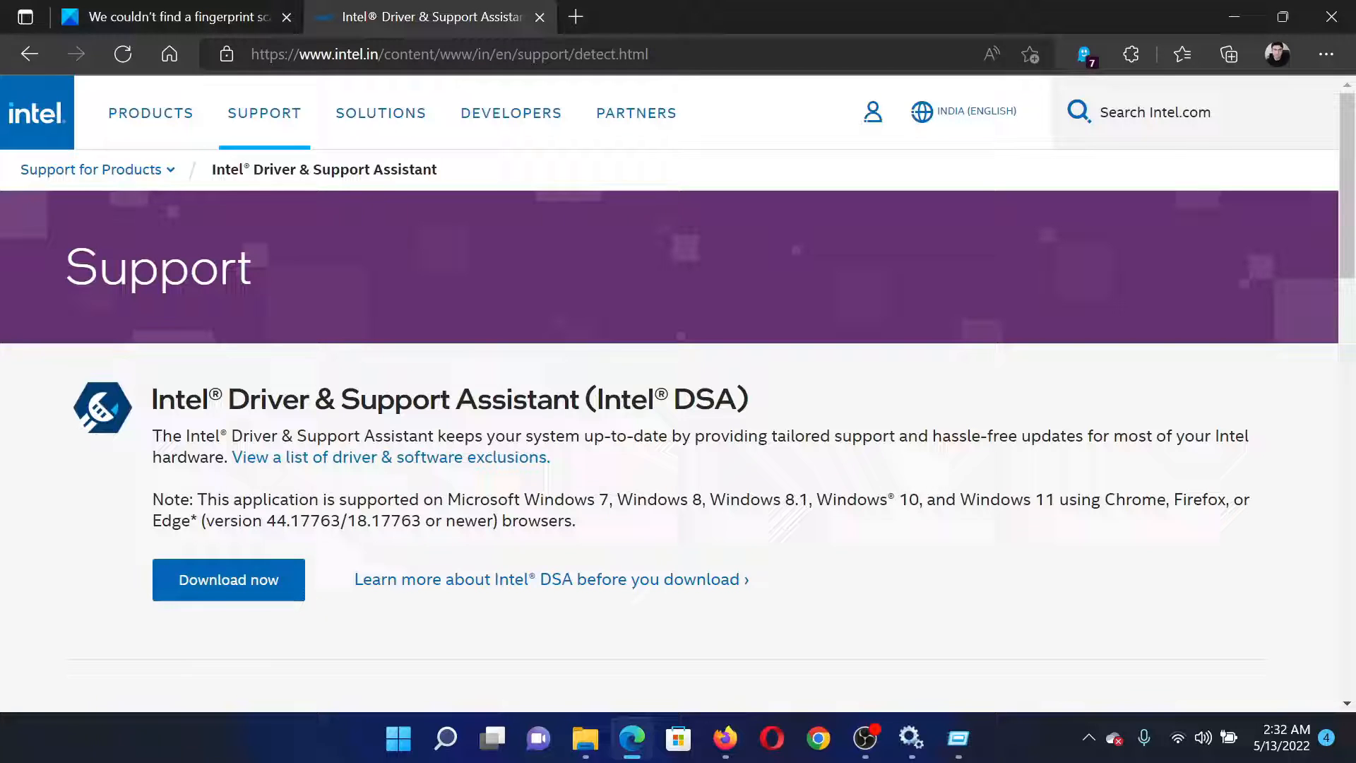
pyautogui.moveTo(1078, 111)
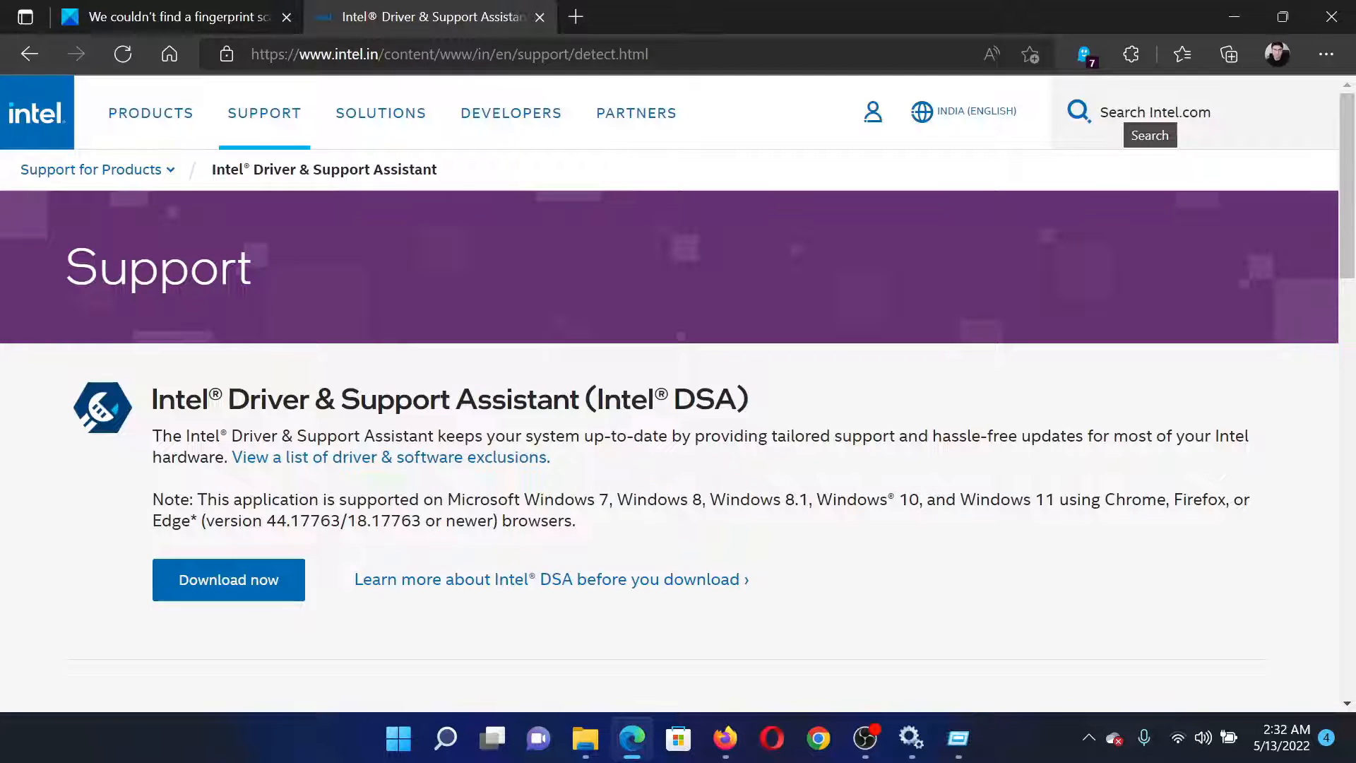
pyautogui.click(169, 16)
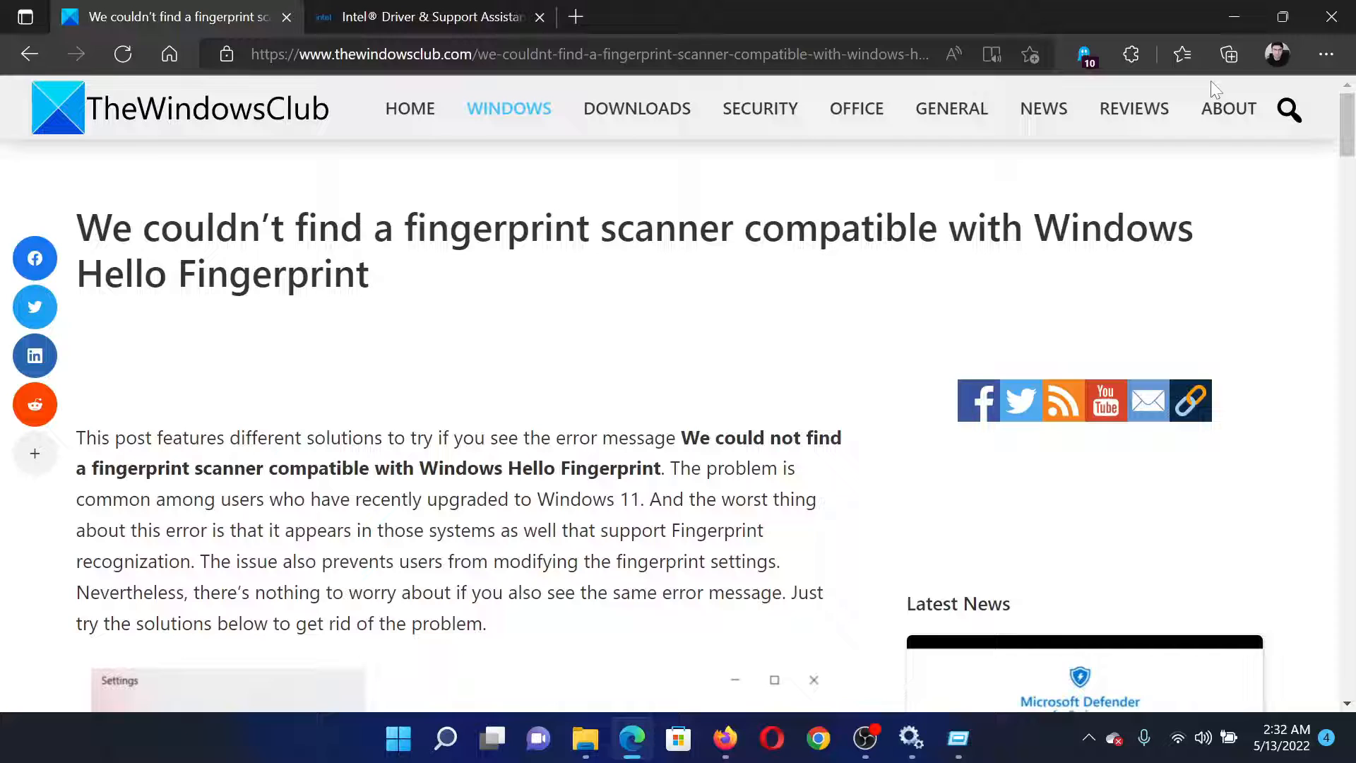